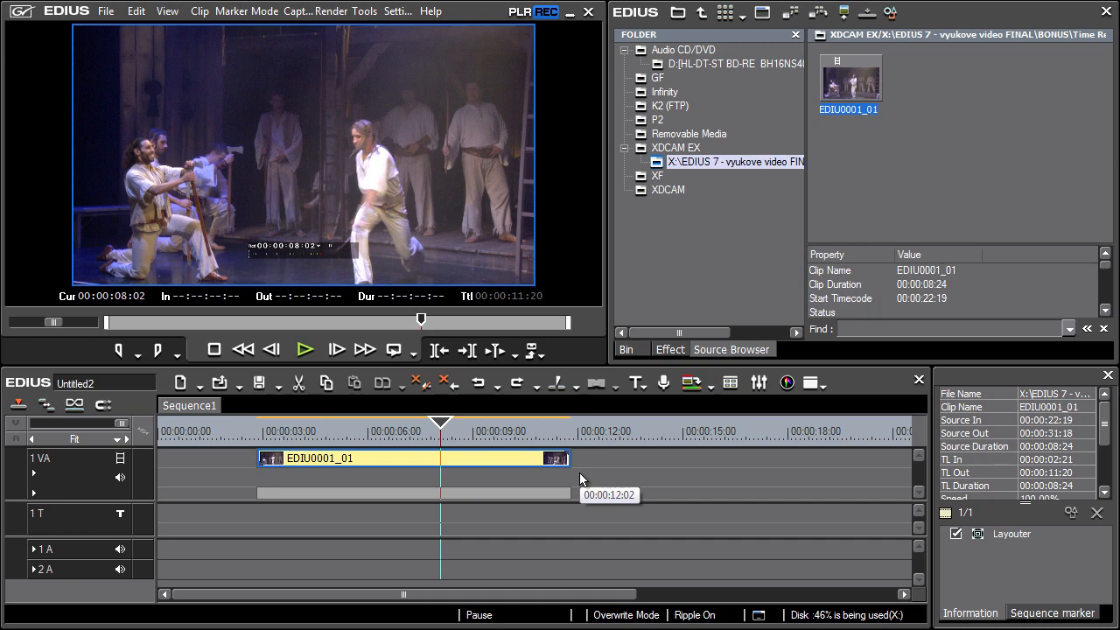
Select the timeline clip and play it back to review the footage
{"action": "left_click", "coordinate": [308, 431]}
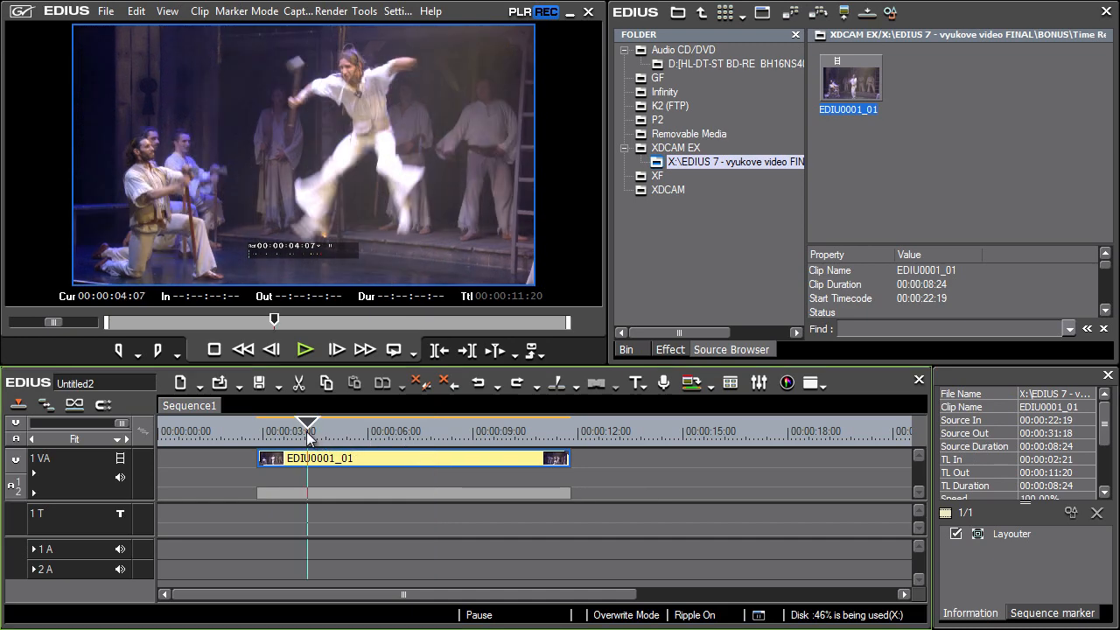
{"action": "left_click", "coordinate": [304, 350]}
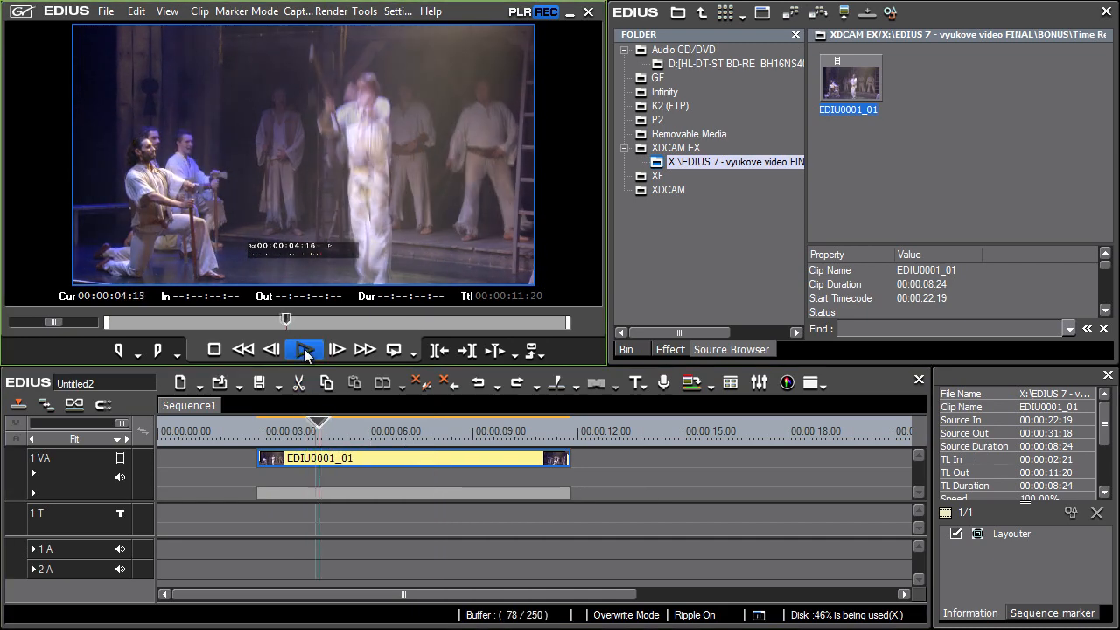
{"action": "left_click", "coordinate": [305, 350]}
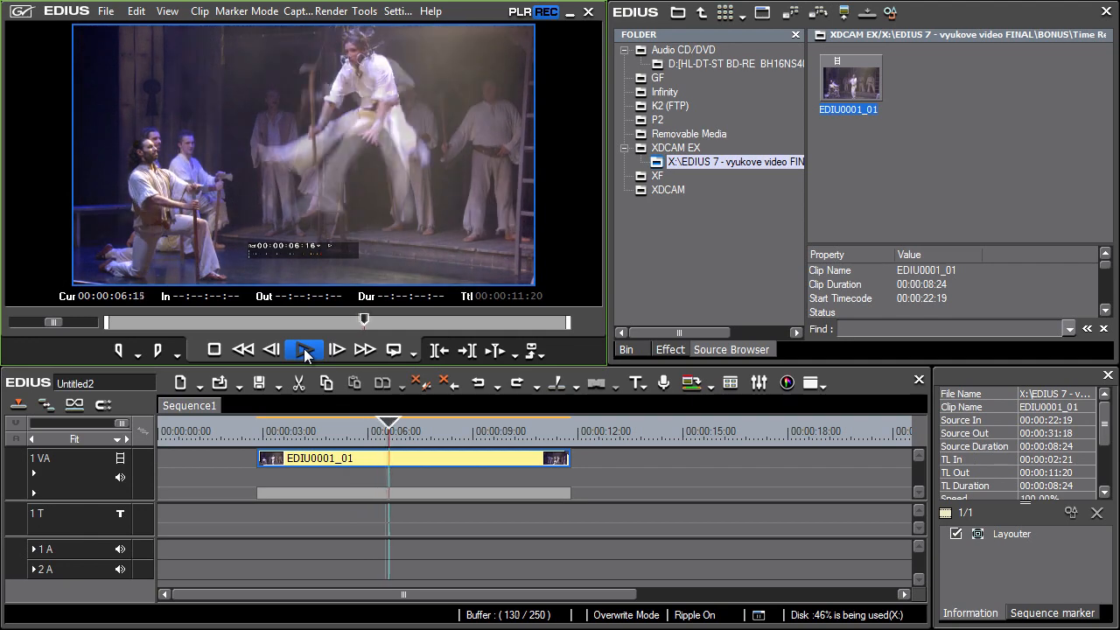
{"action": "left_click", "coordinate": [305, 350]}
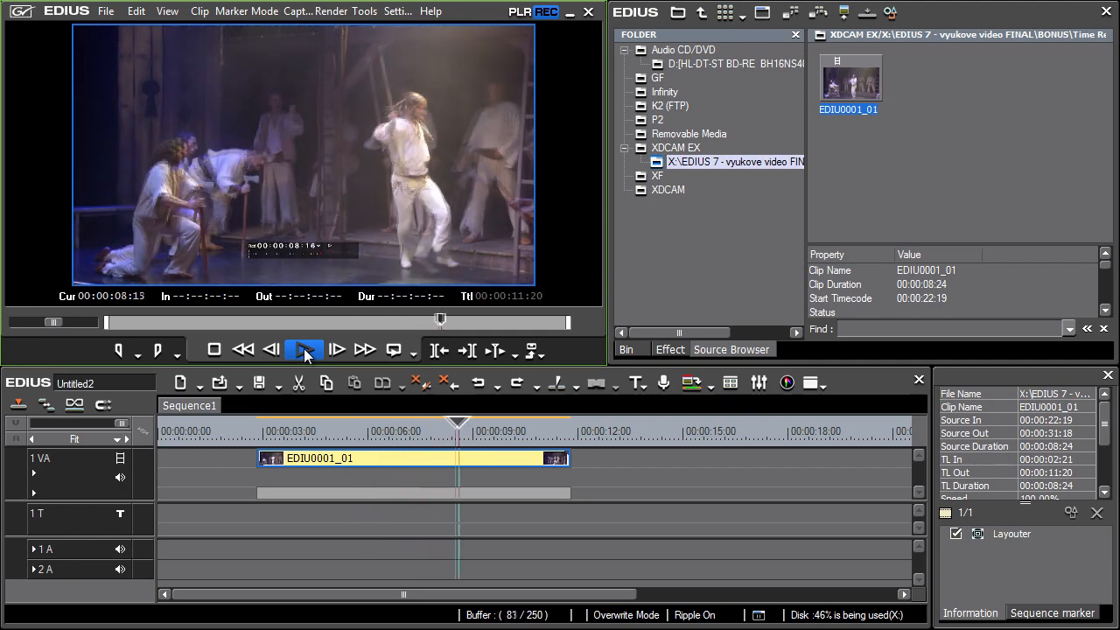
{"action": "left_click", "coordinate": [304, 350]}
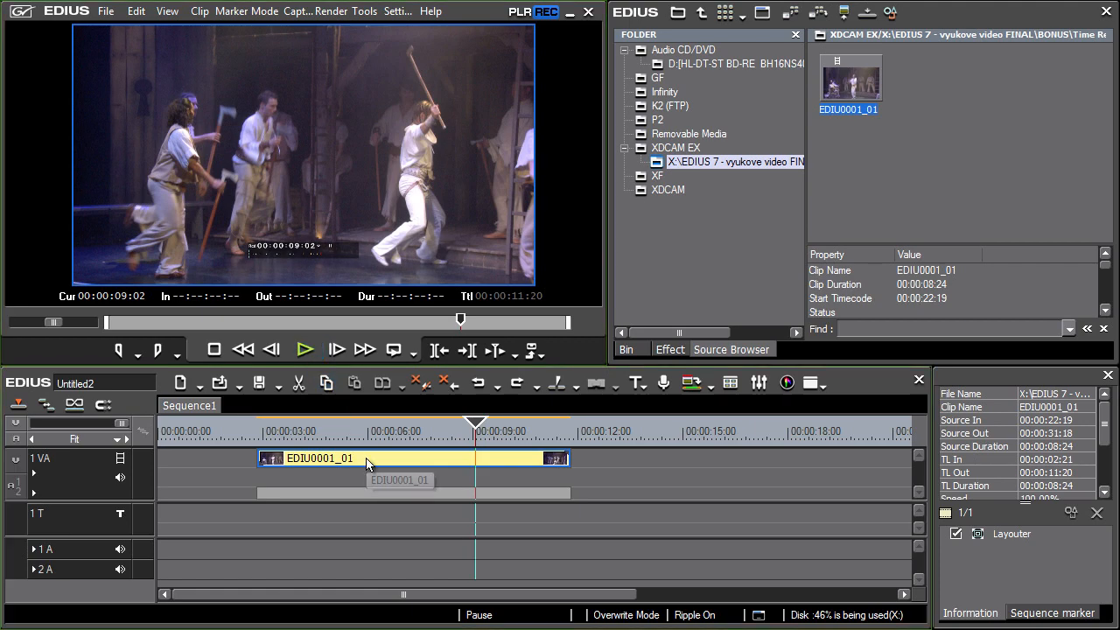
Bring up the clip's Speed dialog via Time Effect, showing 73.66% rate and 00:00:12:04 duration
{"action": "right_click", "coordinate": [367, 459]}
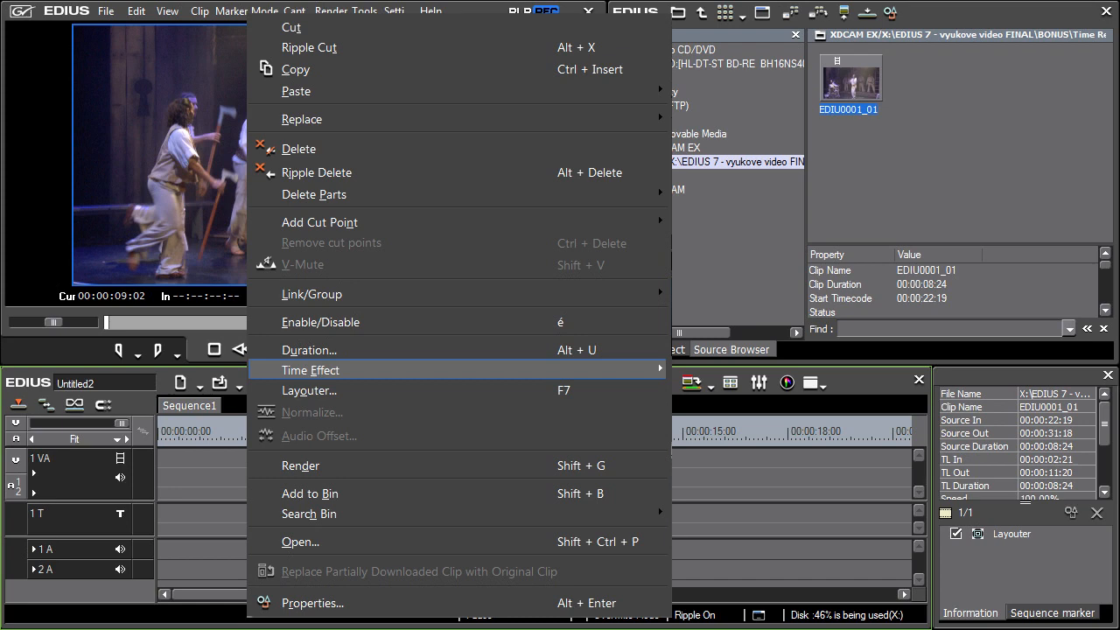
{"action": "mouse_move", "coordinate": [312, 371]}
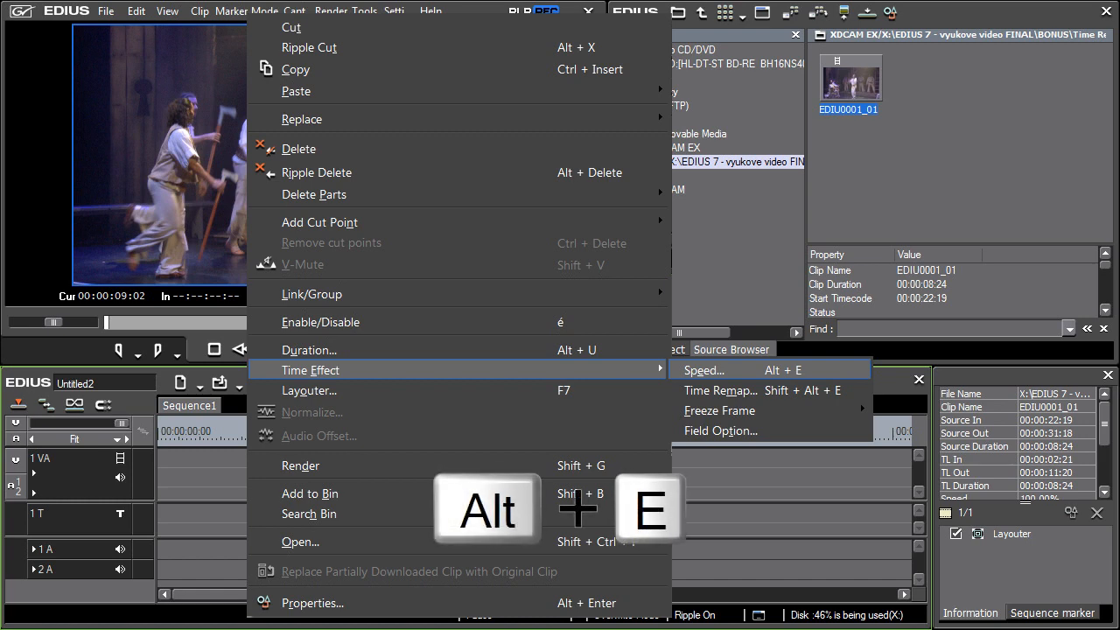
{"action": "left_click", "coordinate": [703, 369]}
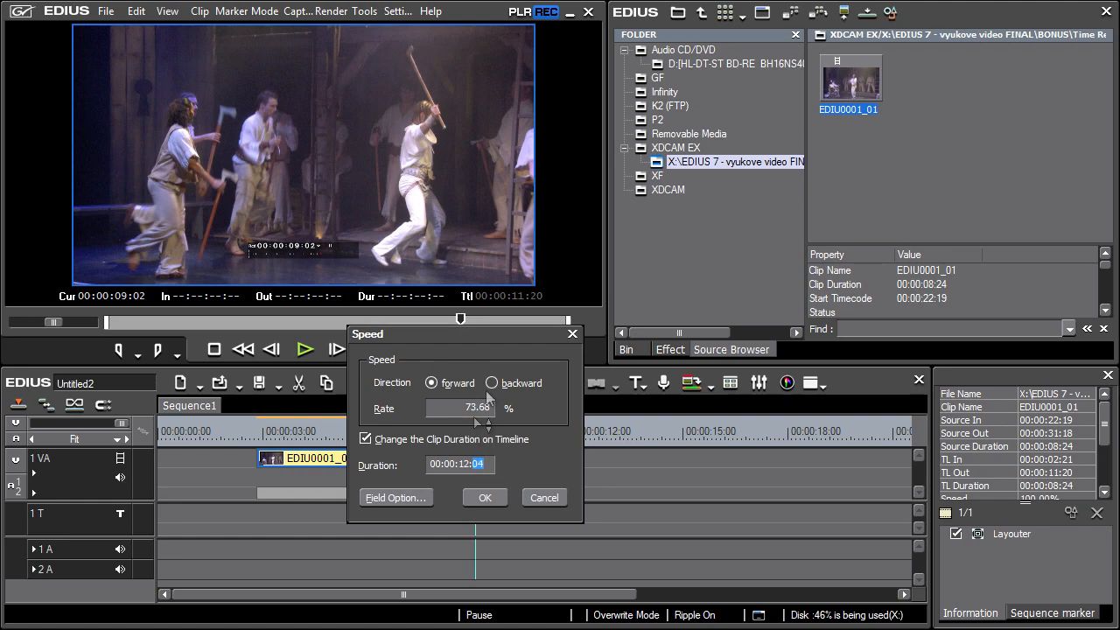
Set playback direction to backward at 50% rate and apply, stretching the clip to 00:00:17:23
{"action": "left_click", "coordinate": [492, 381]}
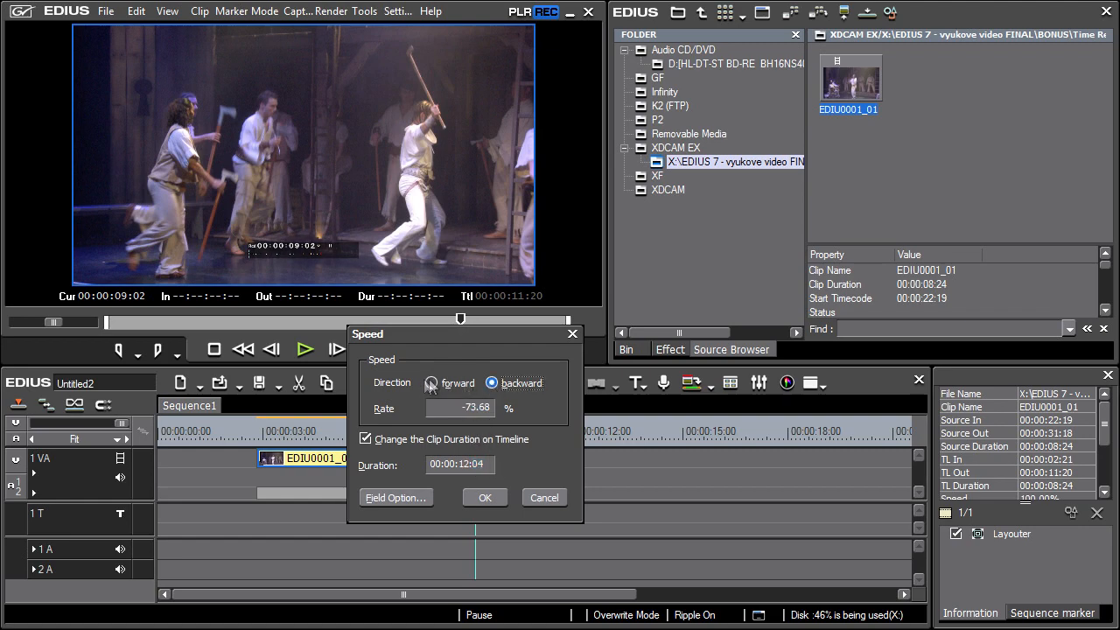
{"action": "left_click", "coordinate": [430, 384]}
{"action": "type", "text": "50"}
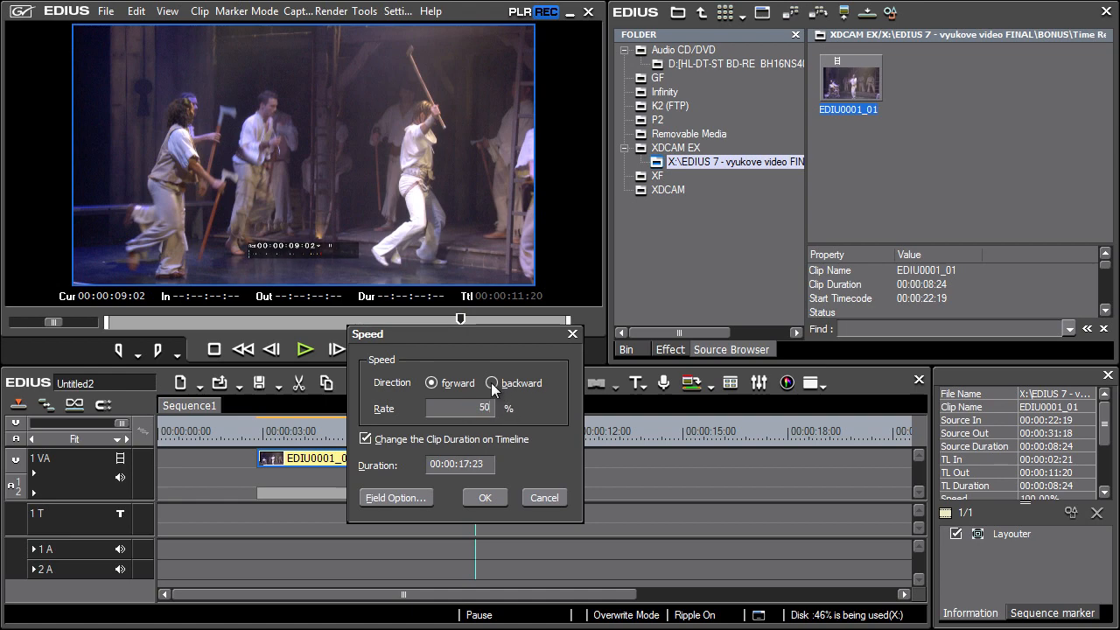
{"action": "left_click", "coordinate": [491, 383]}
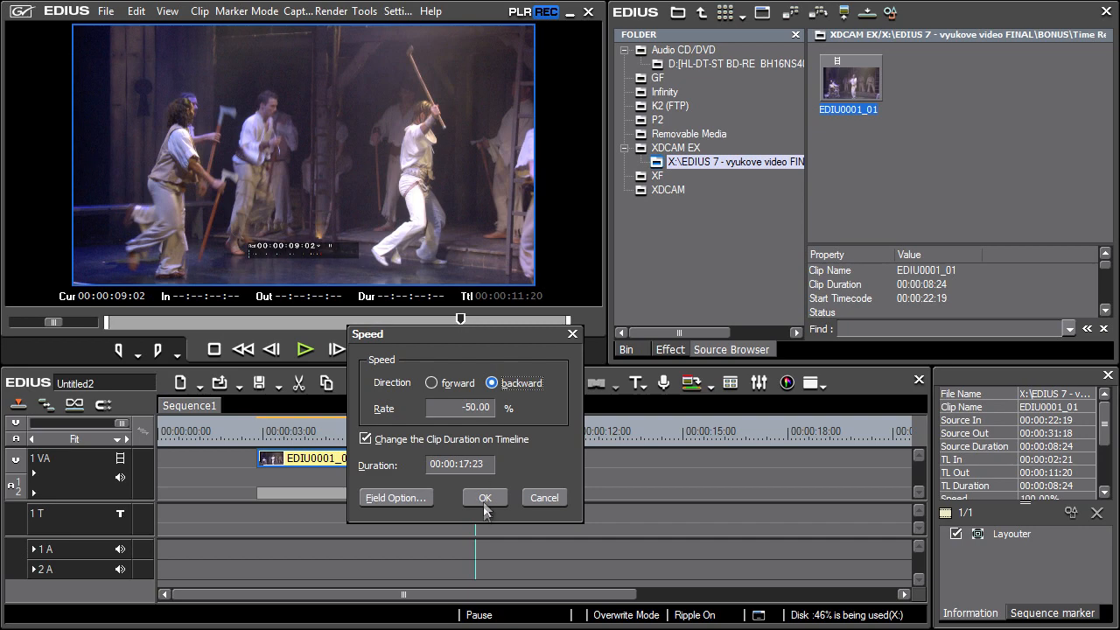
{"action": "left_click", "coordinate": [485, 497]}
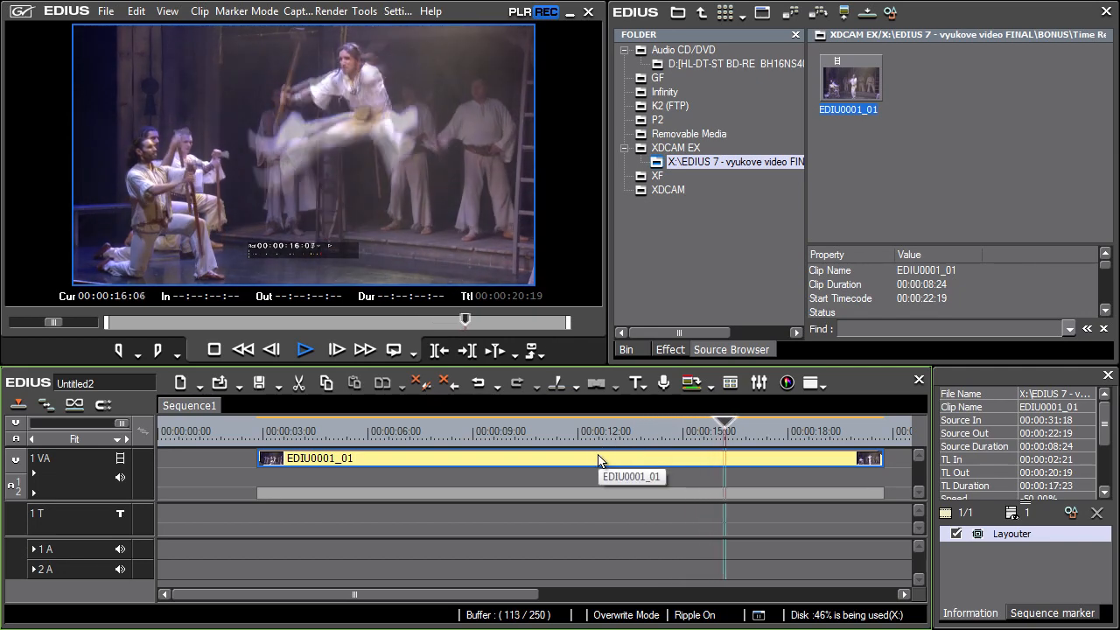
Undo the reverse speed change on EDIU0001_01 and reopen its Time Effect options
{"action": "left_click", "coordinate": [305, 350]}
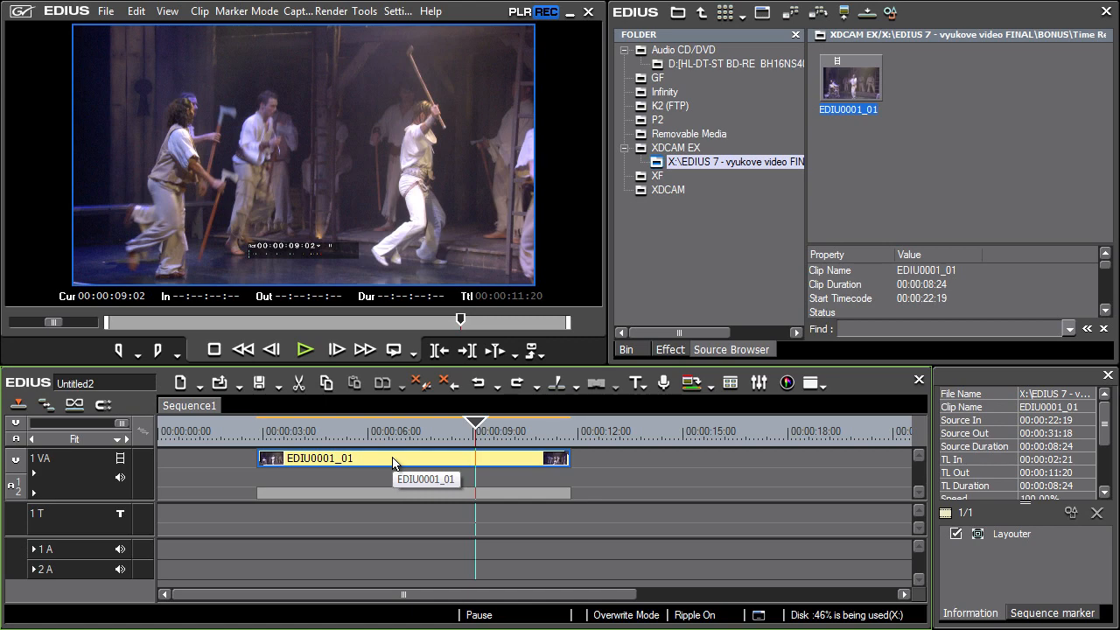
{"action": "right_click", "coordinate": [394, 459]}
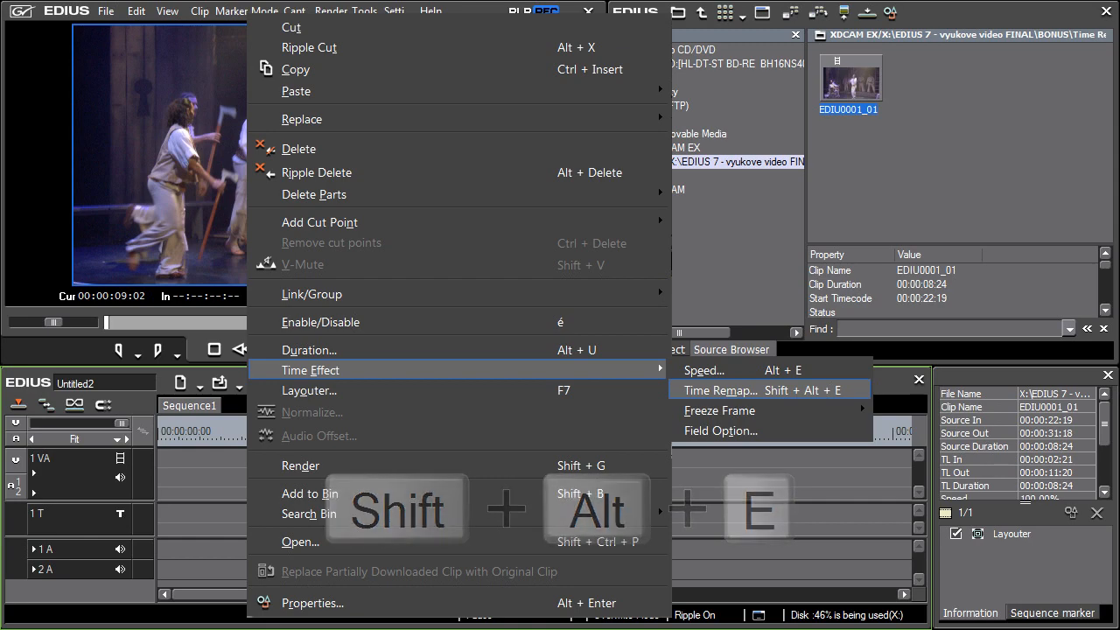
Open the Time Remap editor for EDIU0001_01, showing its 00:00:08:24 duration
{"action": "left_click", "coordinate": [718, 388]}
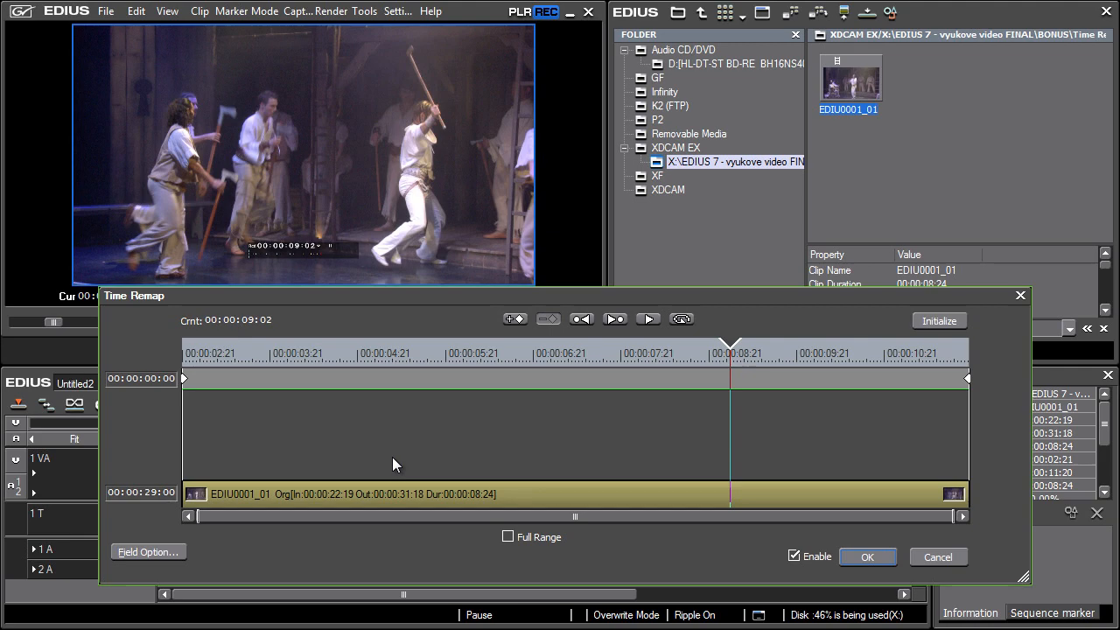
{"action": "mouse_move", "coordinate": [385, 451]}
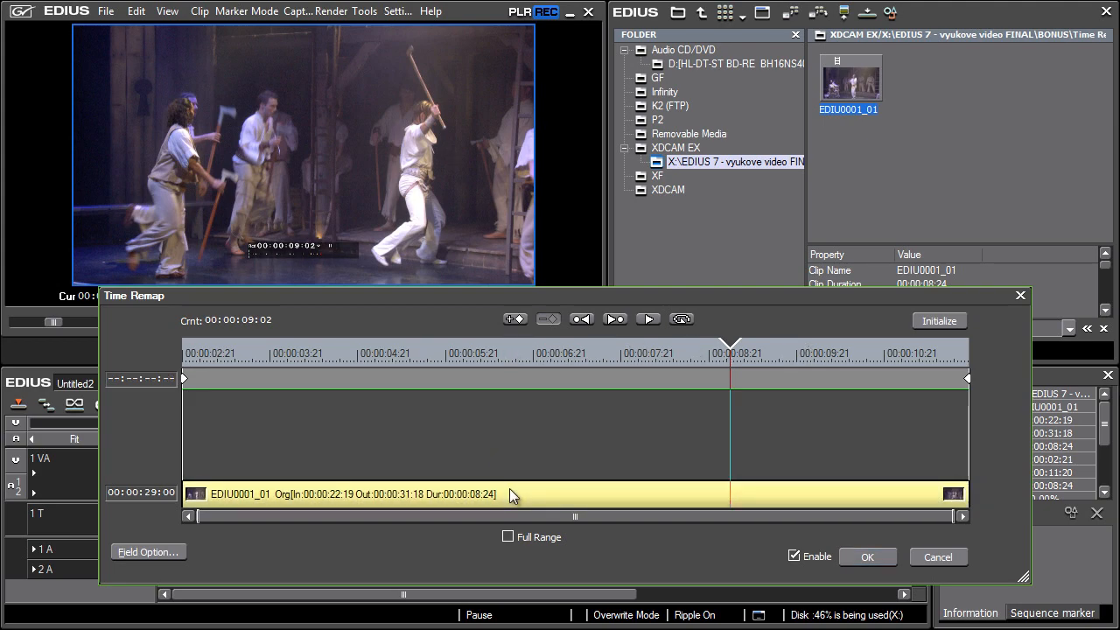
{"action": "mouse_move", "coordinate": [367, 434]}
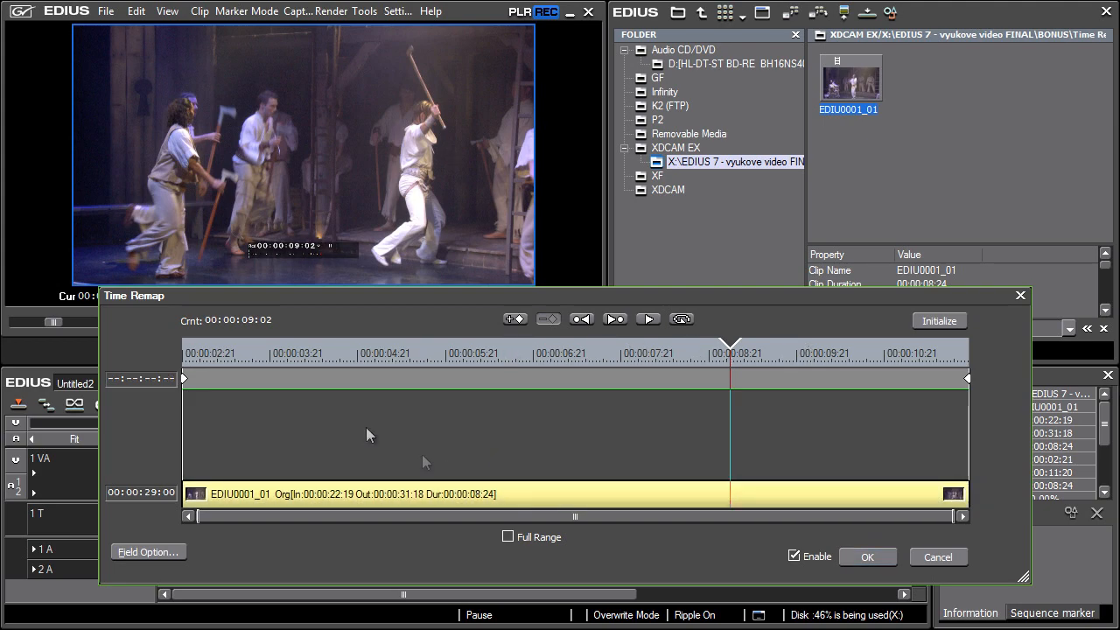
Add remap keyframes at 00:00:04:14 and 00:00:05:09 on the clip's time remap line
{"action": "left_click", "coordinate": [248, 354]}
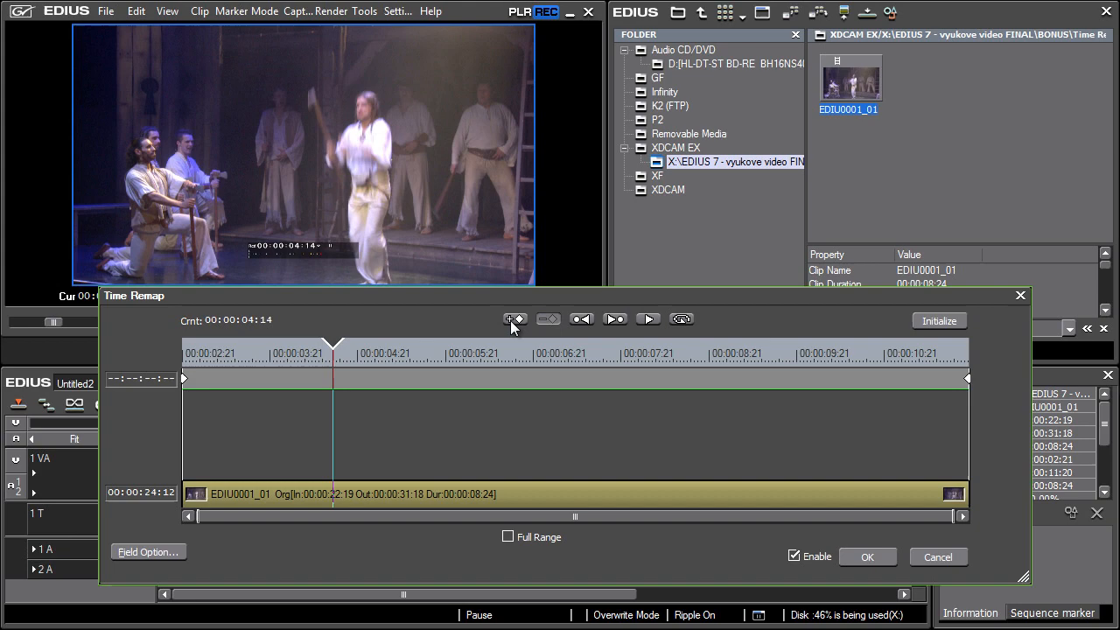
{"action": "left_click", "coordinate": [514, 318]}
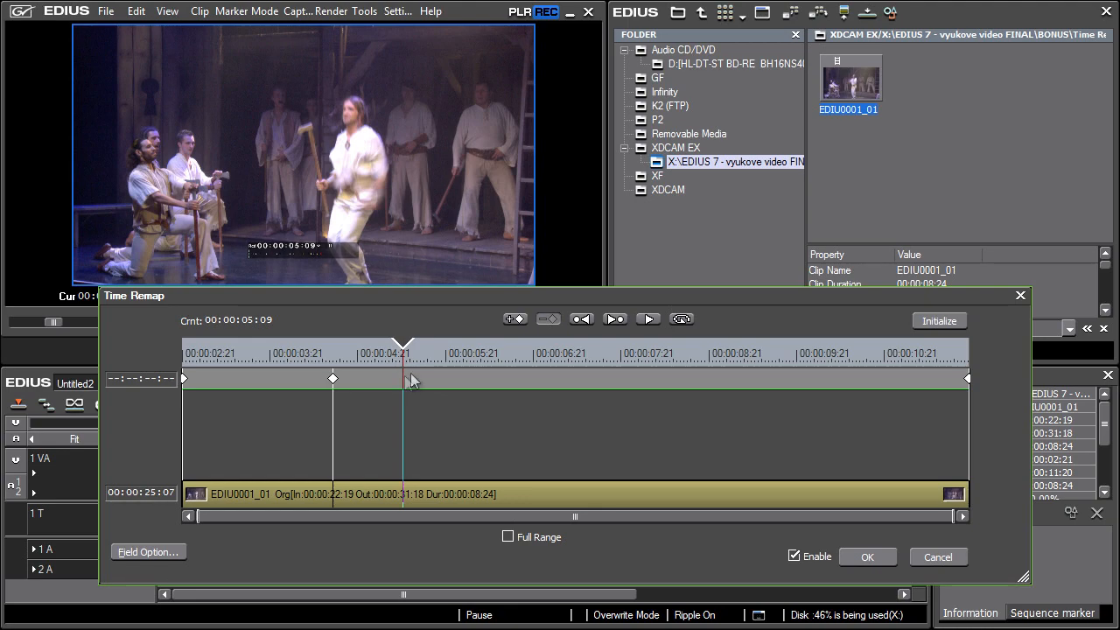
{"action": "mouse_move", "coordinate": [514, 319]}
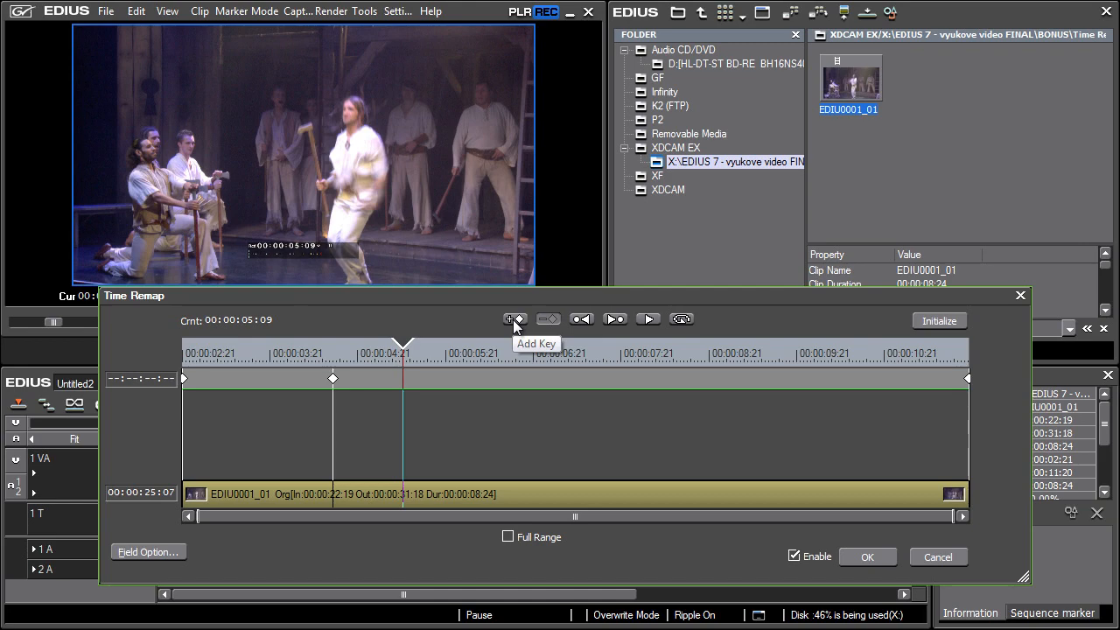
{"action": "left_click", "coordinate": [515, 318]}
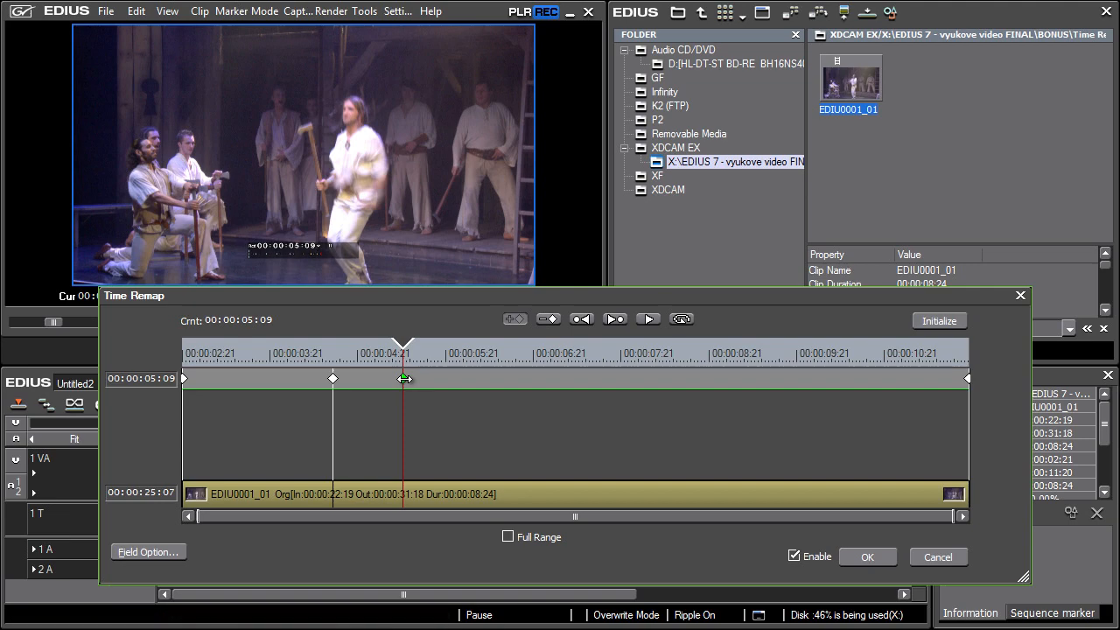
Drag the 00:00:05:09 keyframe back and forth, finally leaving it at 00:00:08:20 to reshape the speed ramp
{"action": "left_click", "coordinate": [403, 378]}
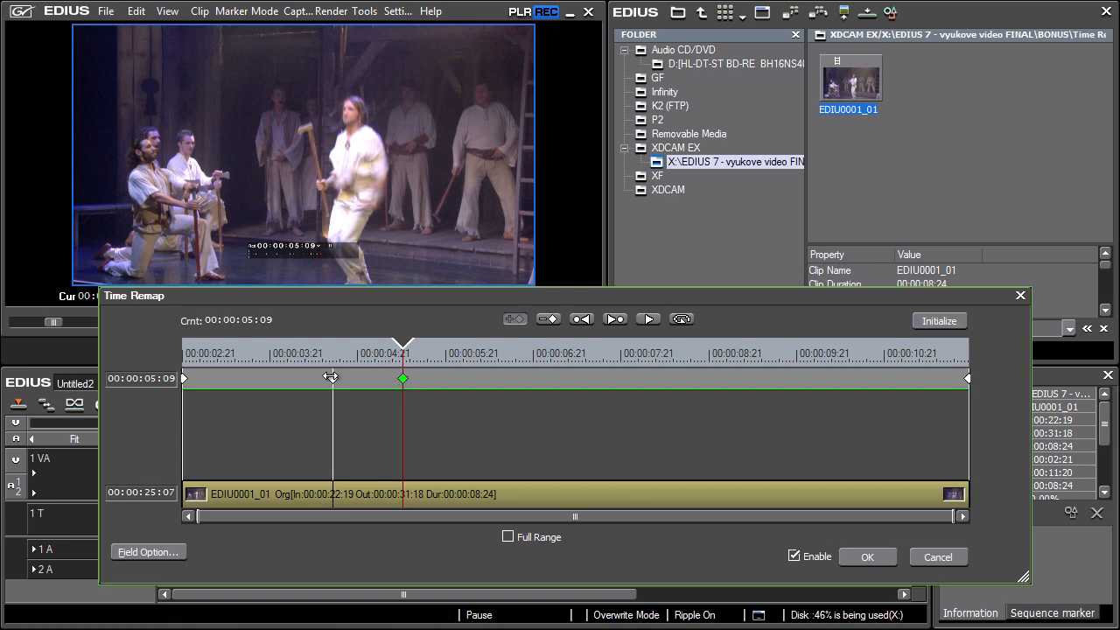
{"action": "left_click_drag", "start_coordinate": [402, 377], "coordinate": [332, 378]}
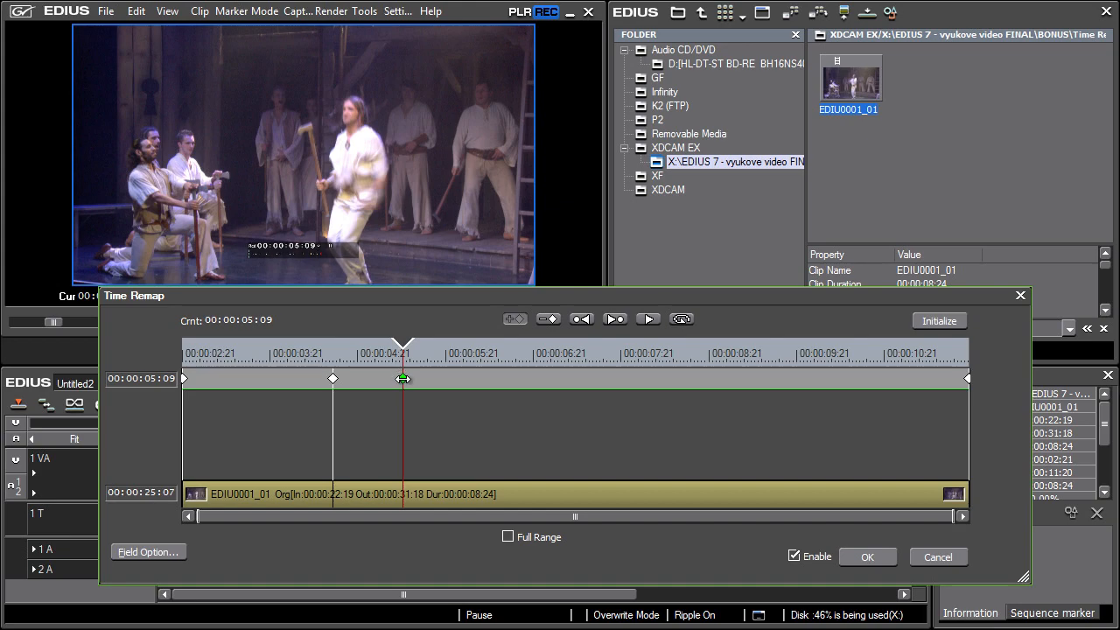
{"action": "left_click_drag", "start_coordinate": [402, 378], "coordinate": [462, 378]}
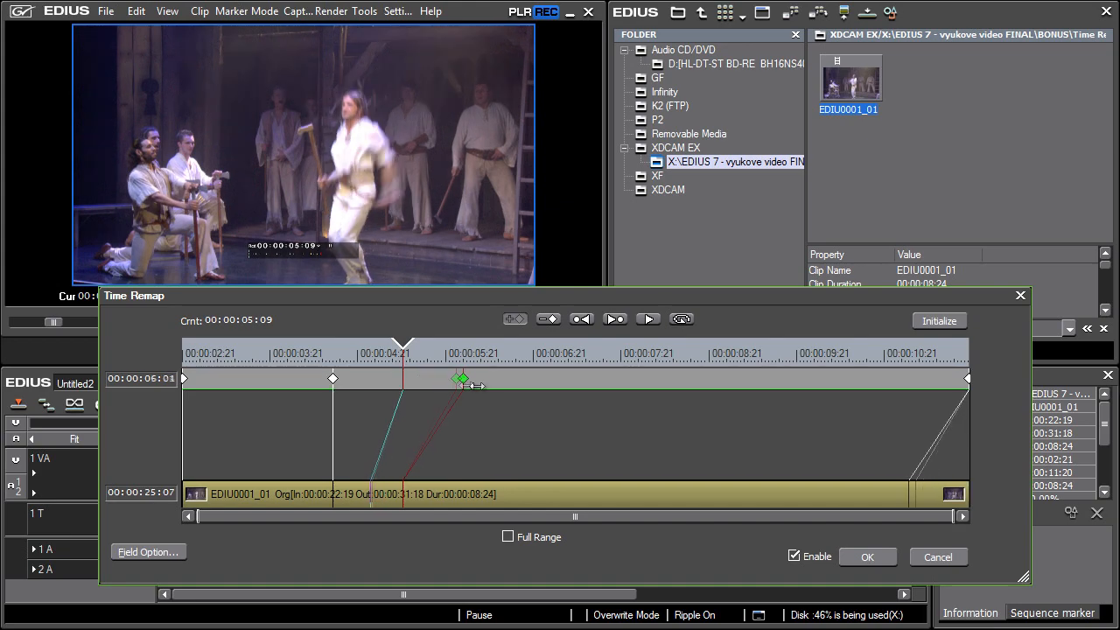
{"action": "left_click_drag", "start_coordinate": [462, 378], "coordinate": [686, 378]}
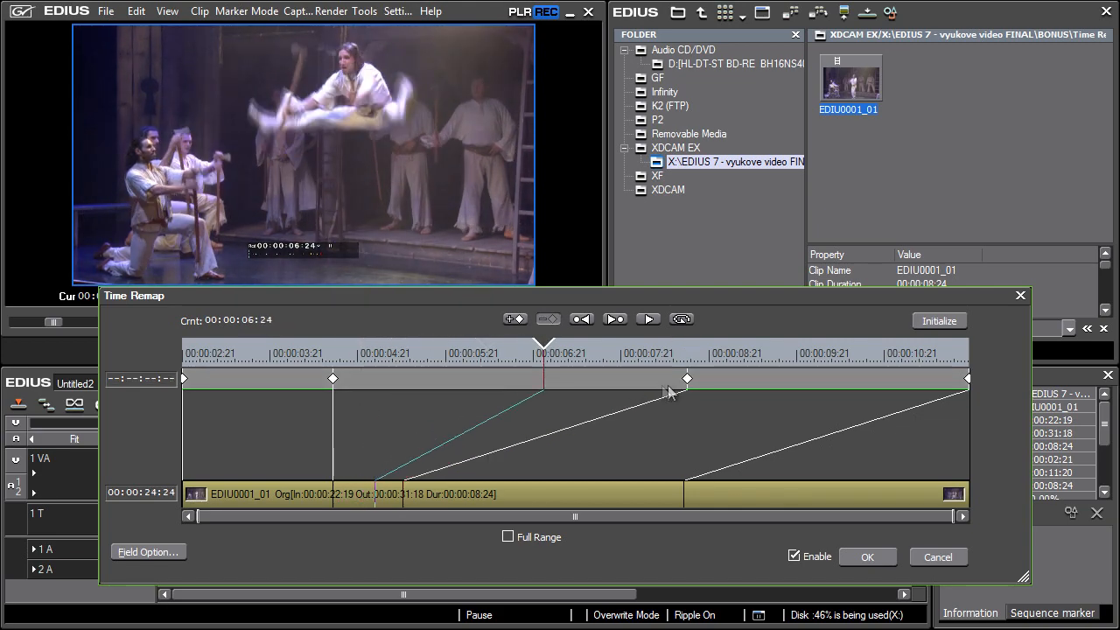
{"action": "left_click_drag", "start_coordinate": [686, 378], "coordinate": [377, 377]}
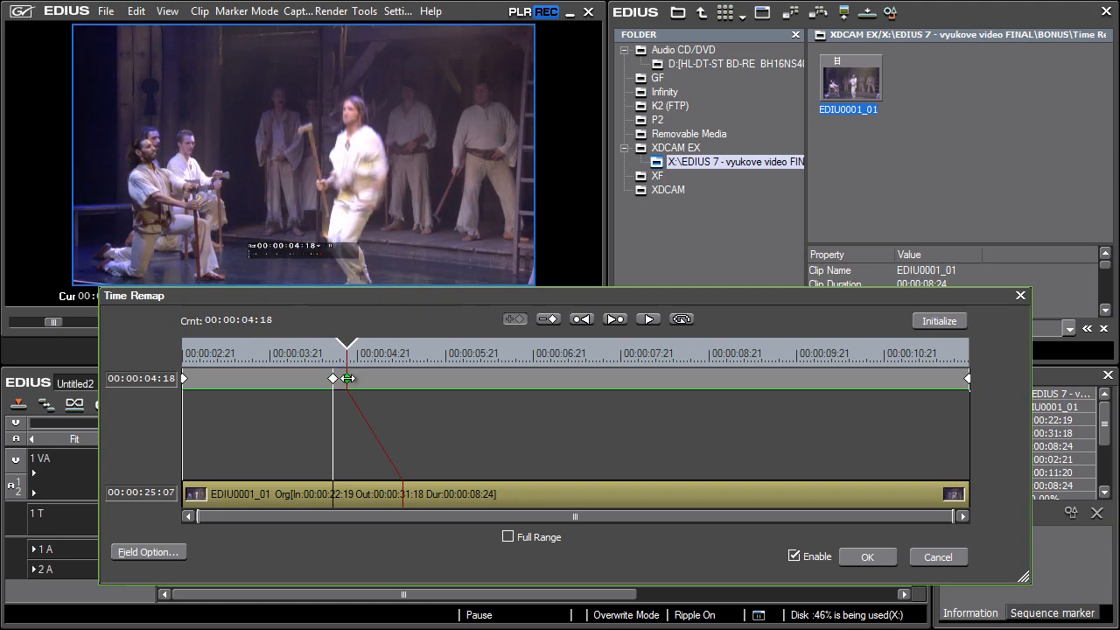
{"action": "left_click_drag", "start_coordinate": [347, 378], "coordinate": [703, 378]}
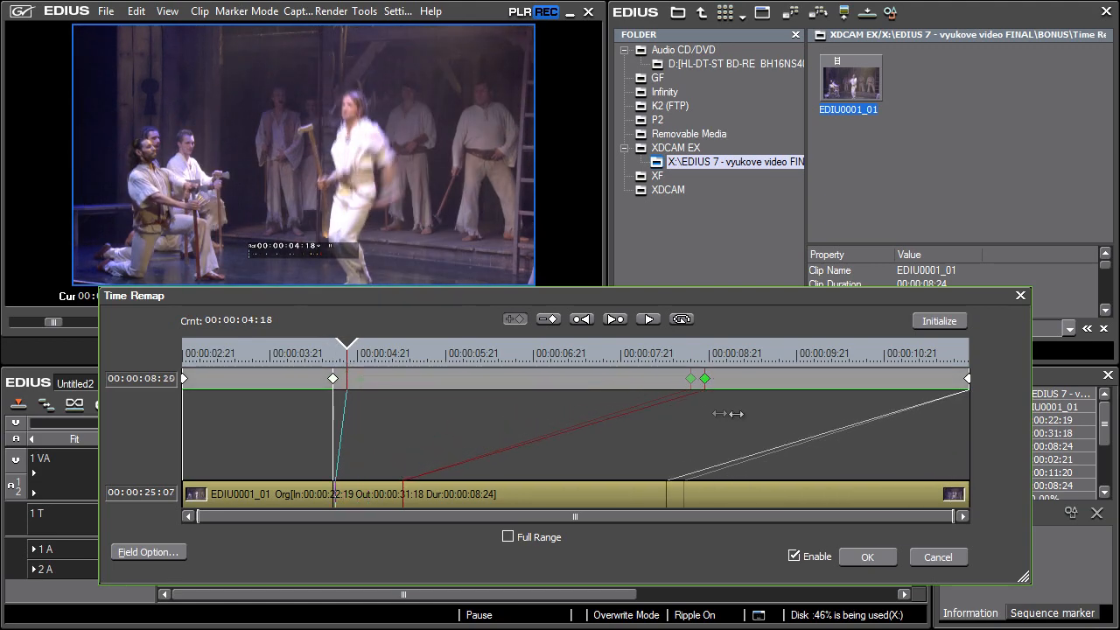